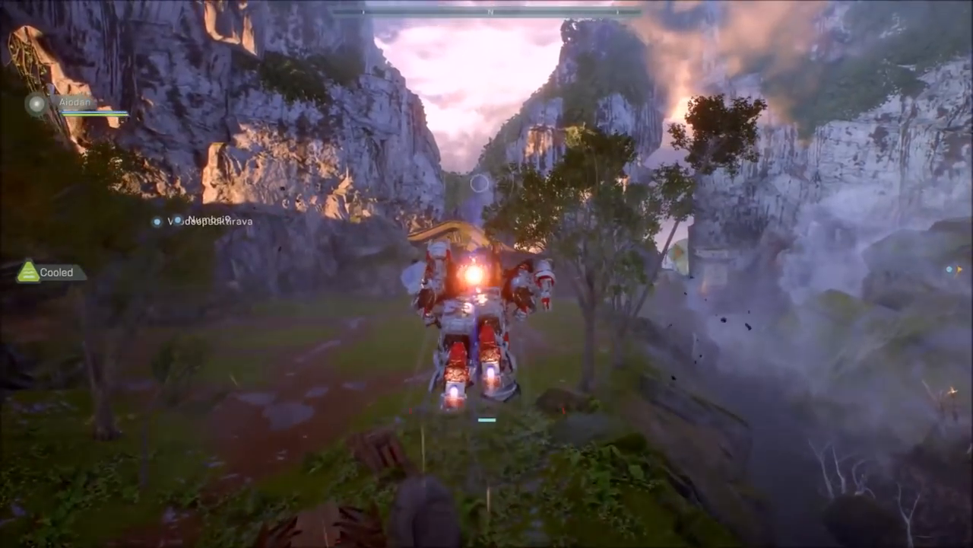
{"action": "key", "text": "w"}
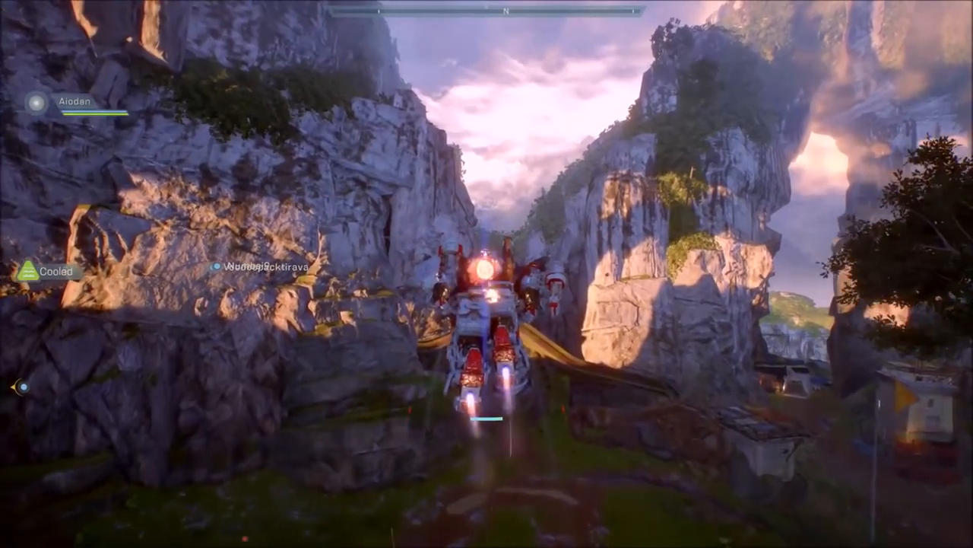